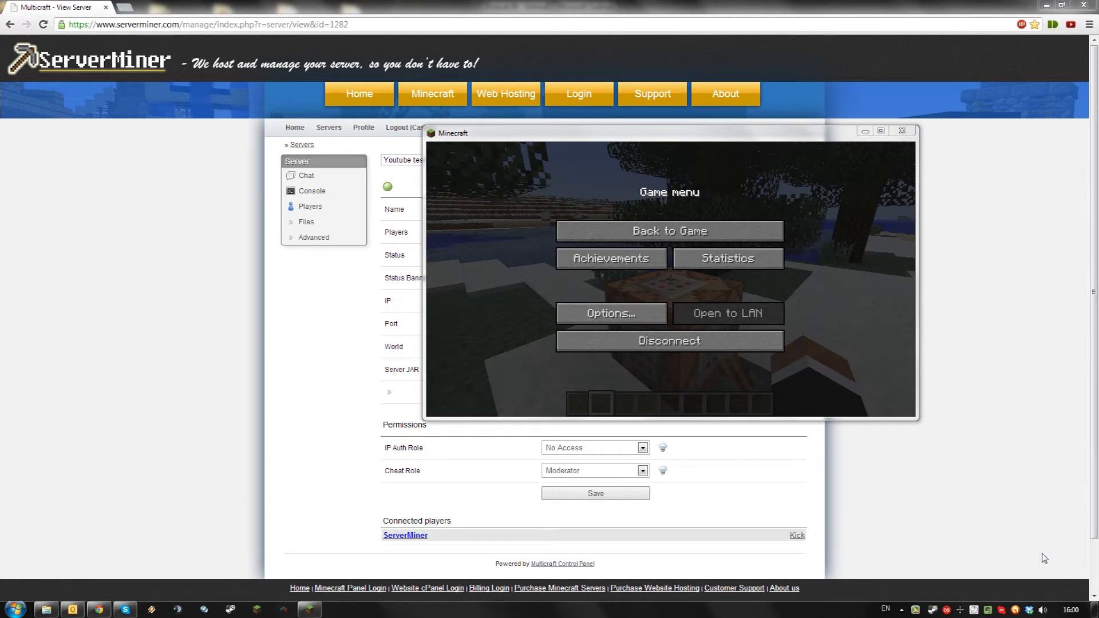
Enter 'say tes' into the command block, see it rejected as not enabled, then pause to leave.
click(668, 231)
text(say tes)
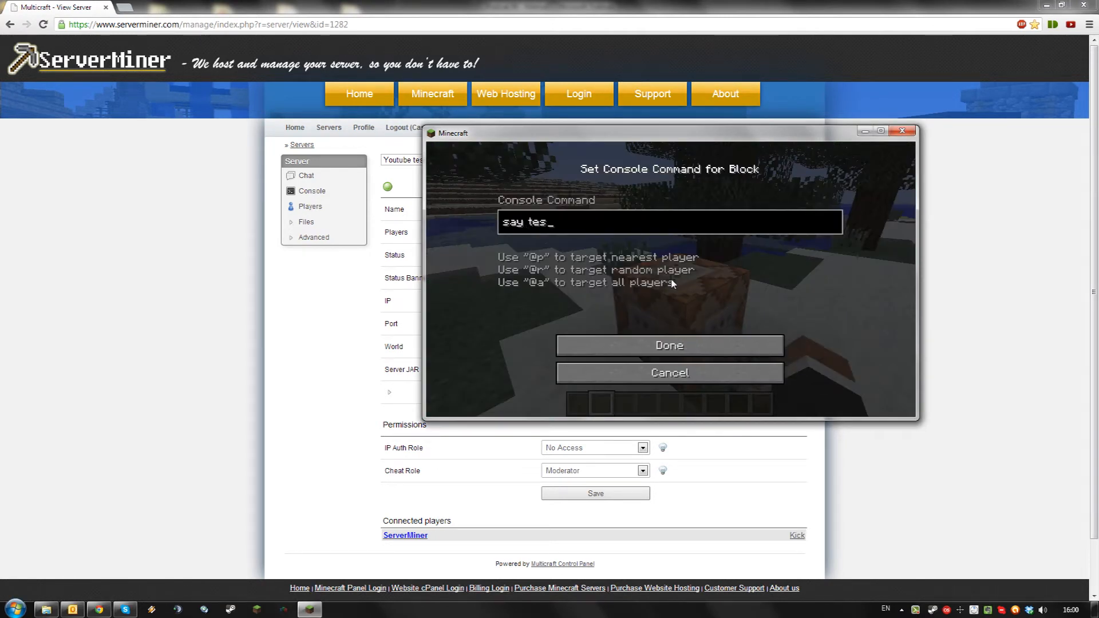
click(668, 345)
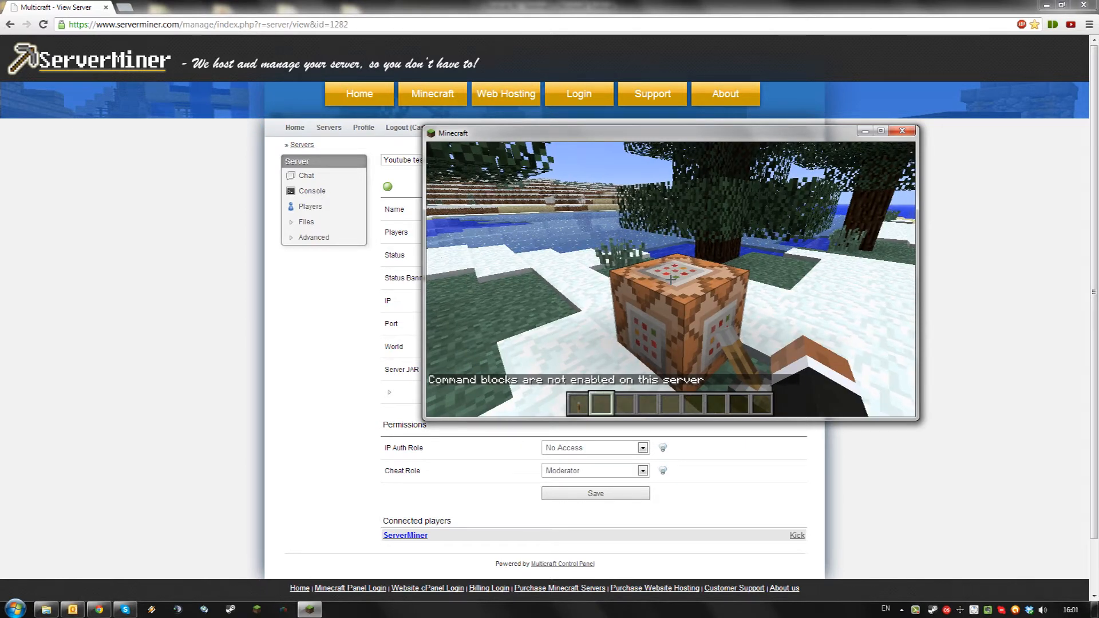
key(Escape)
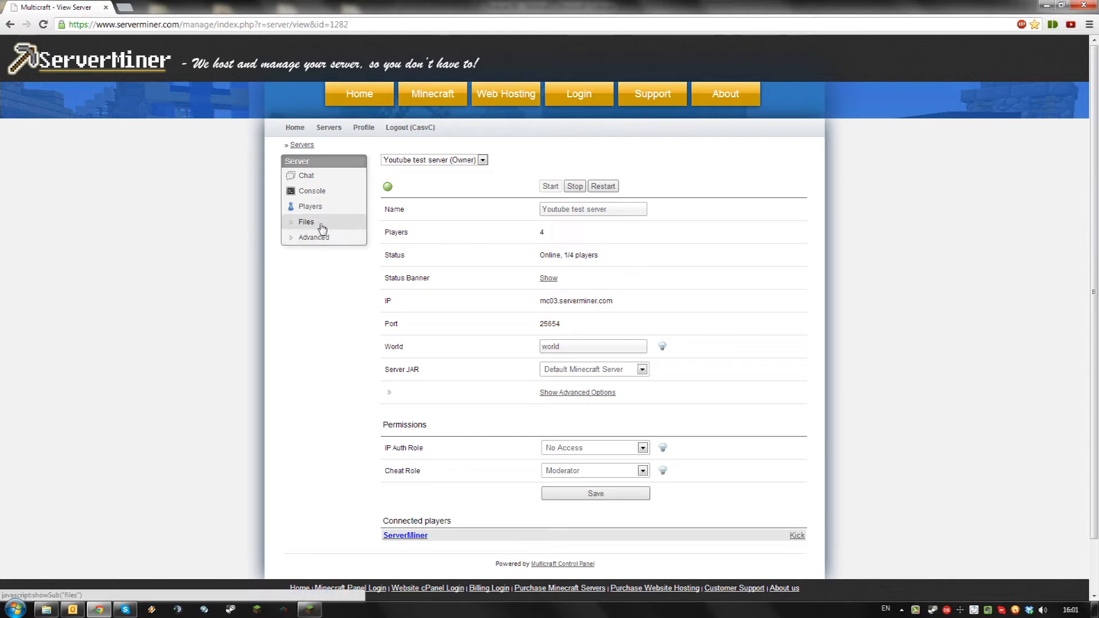
Log into FTP File Access with the cached password and open server.properties.
click(306, 222)
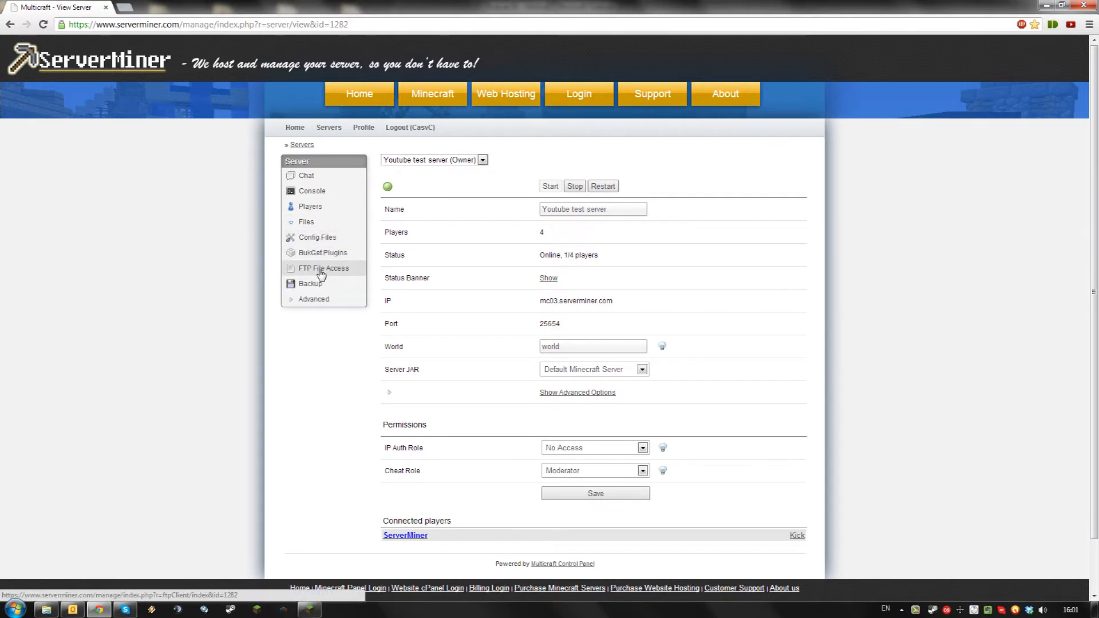
click(323, 269)
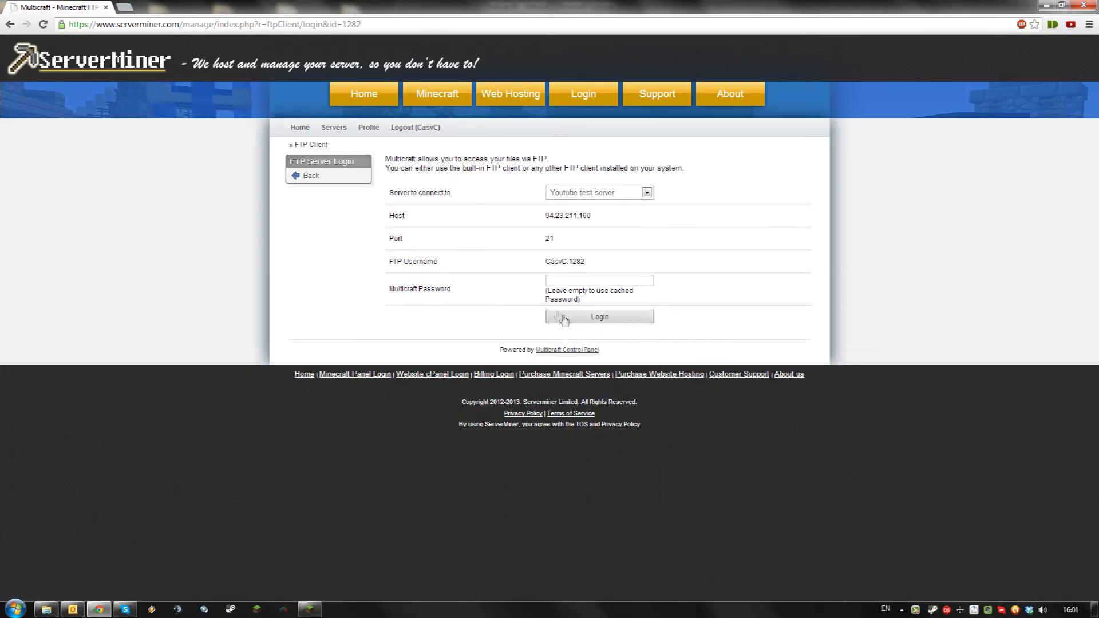
click(599, 317)
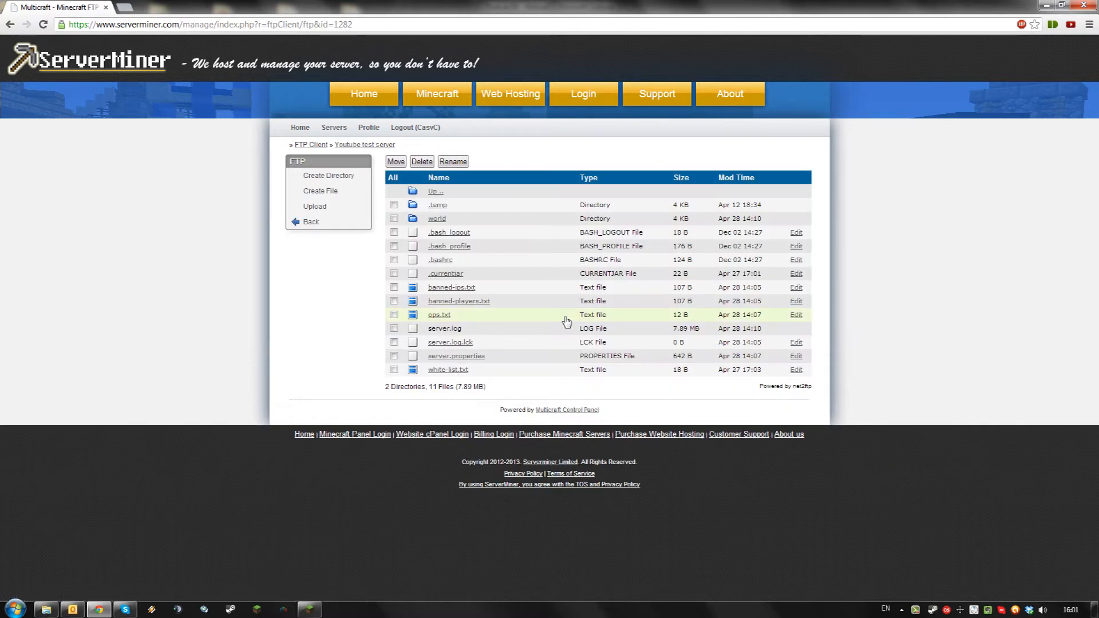
mouse_move(515, 343)
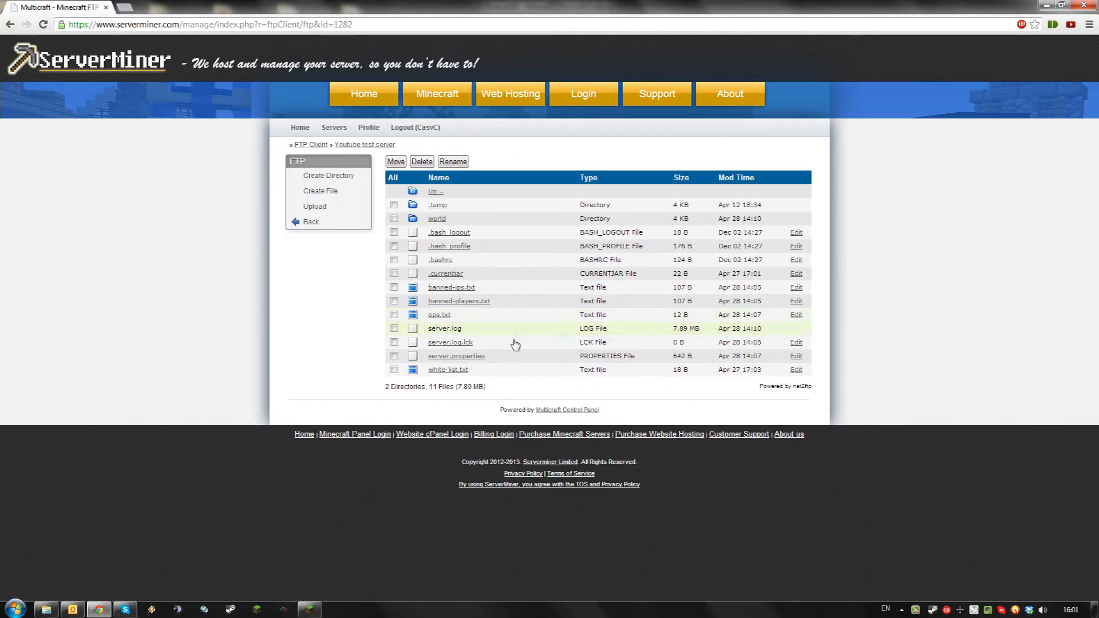
click(795, 356)
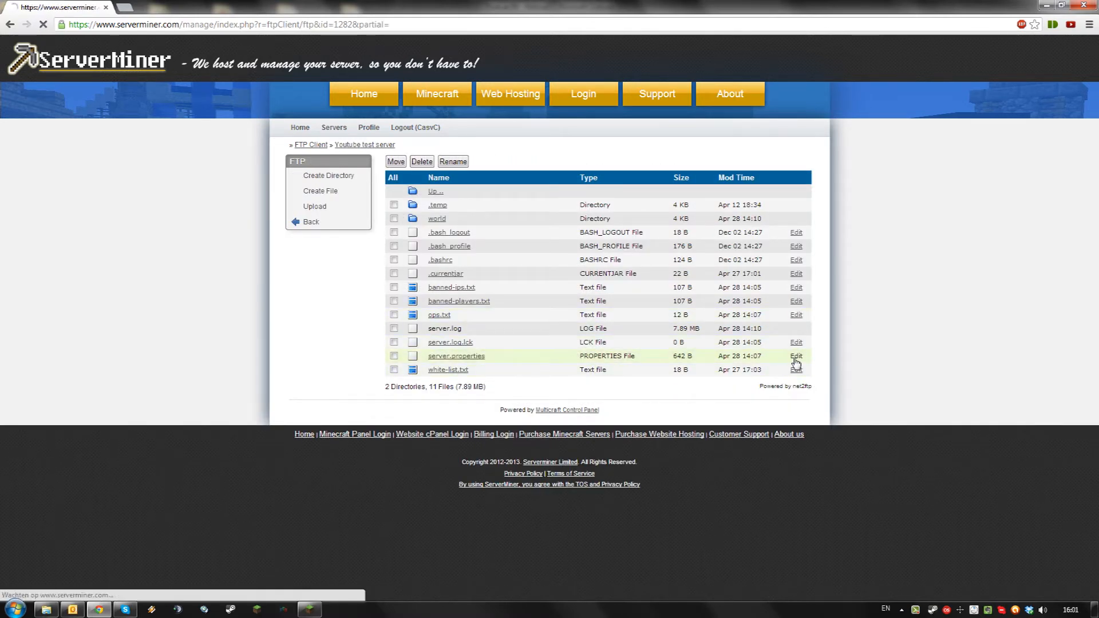
Append enable-command-block=true to server.properties and save the file.
click(795, 356)
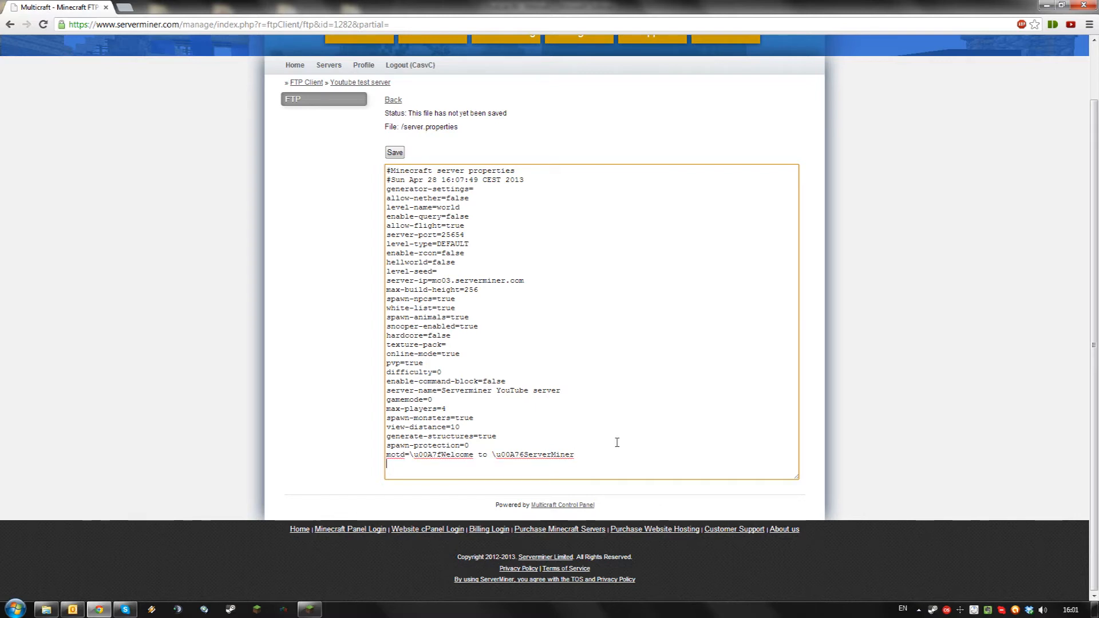
text(enable-command-block)
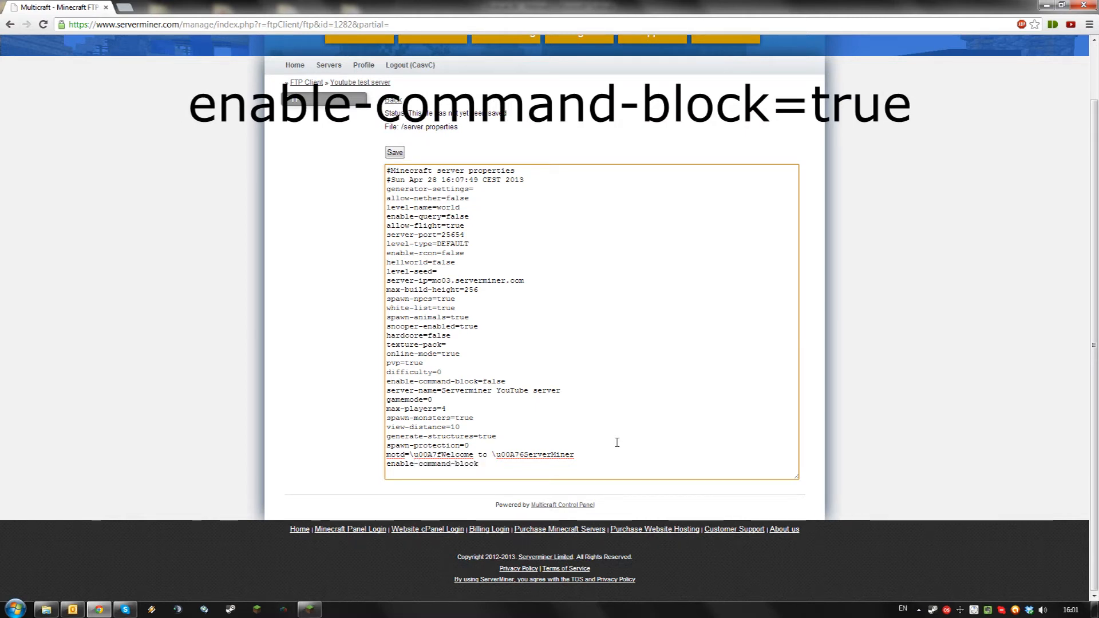
text(=true)
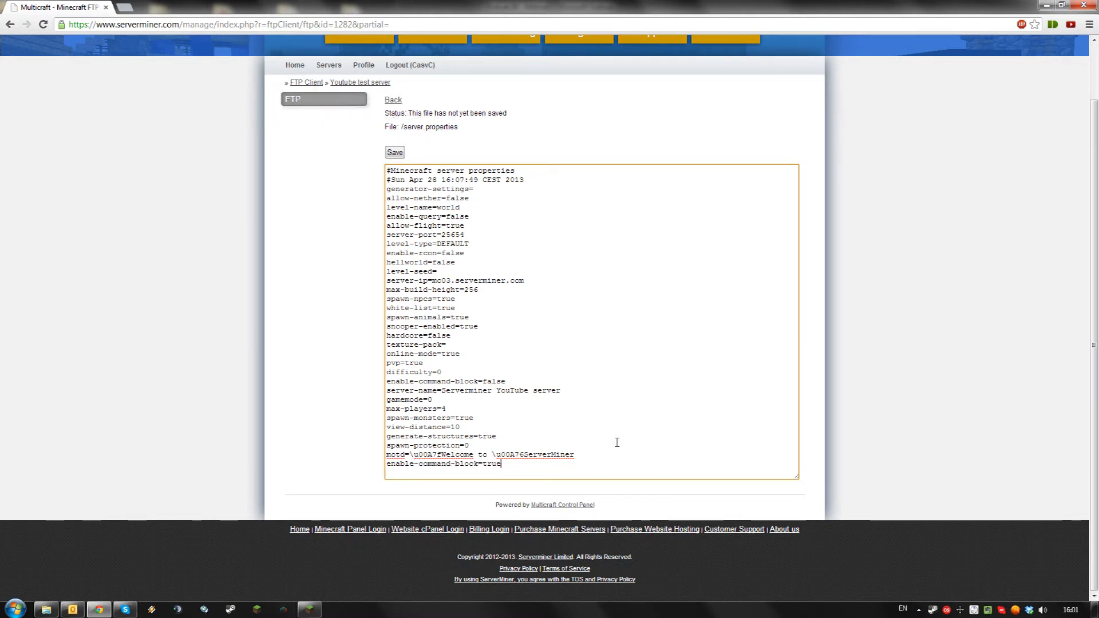
click(394, 153)
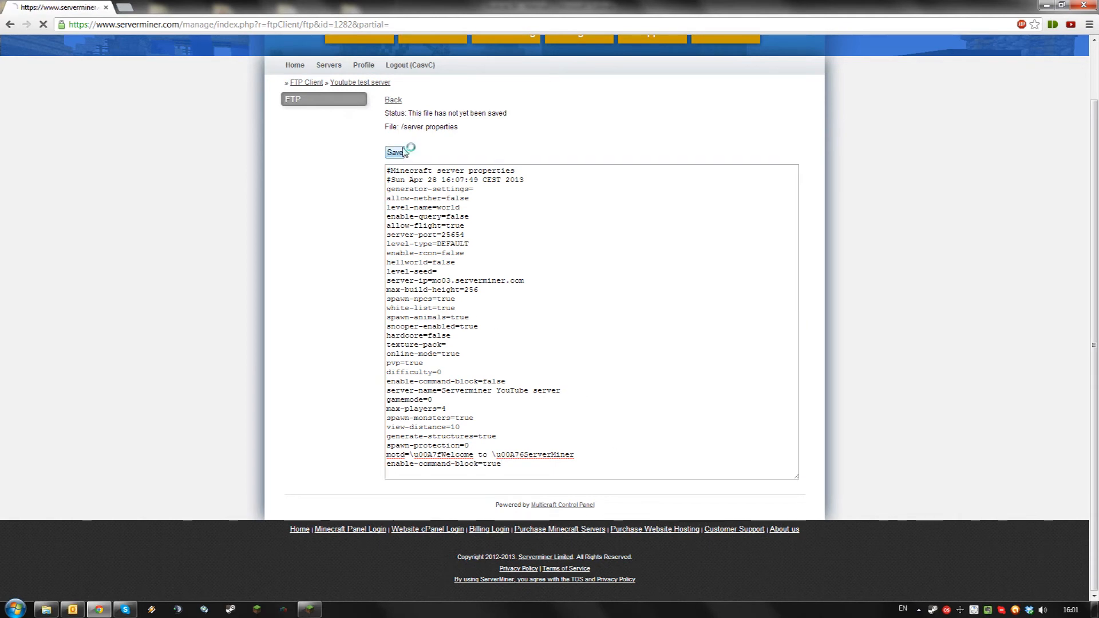
Restart the Youtube test server from the Servers list.
click(396, 152)
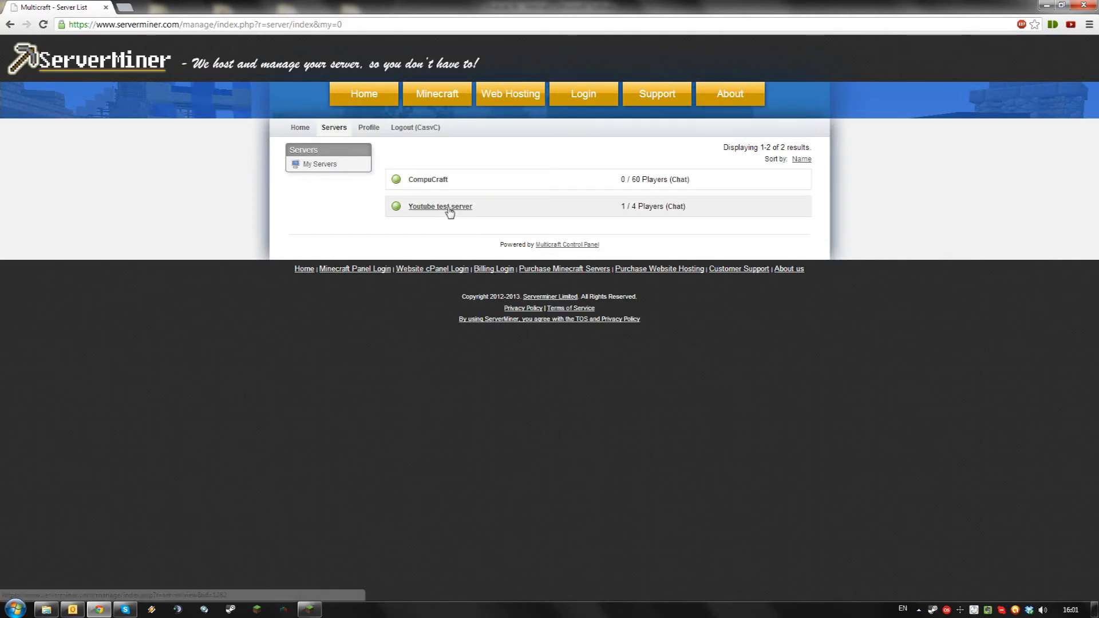
click(440, 206)
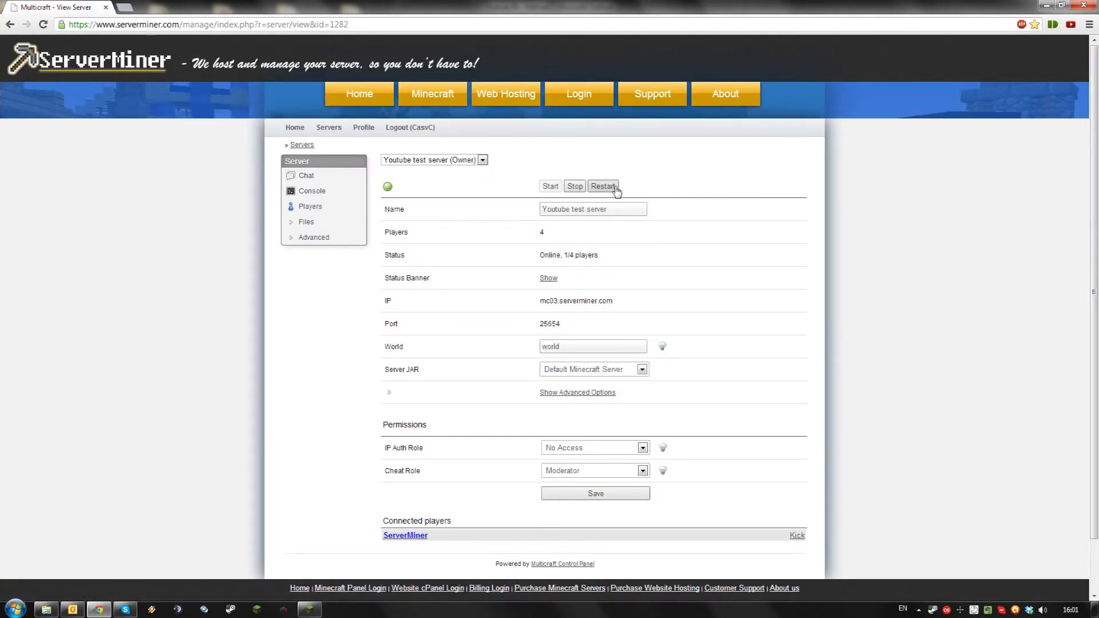
click(602, 186)
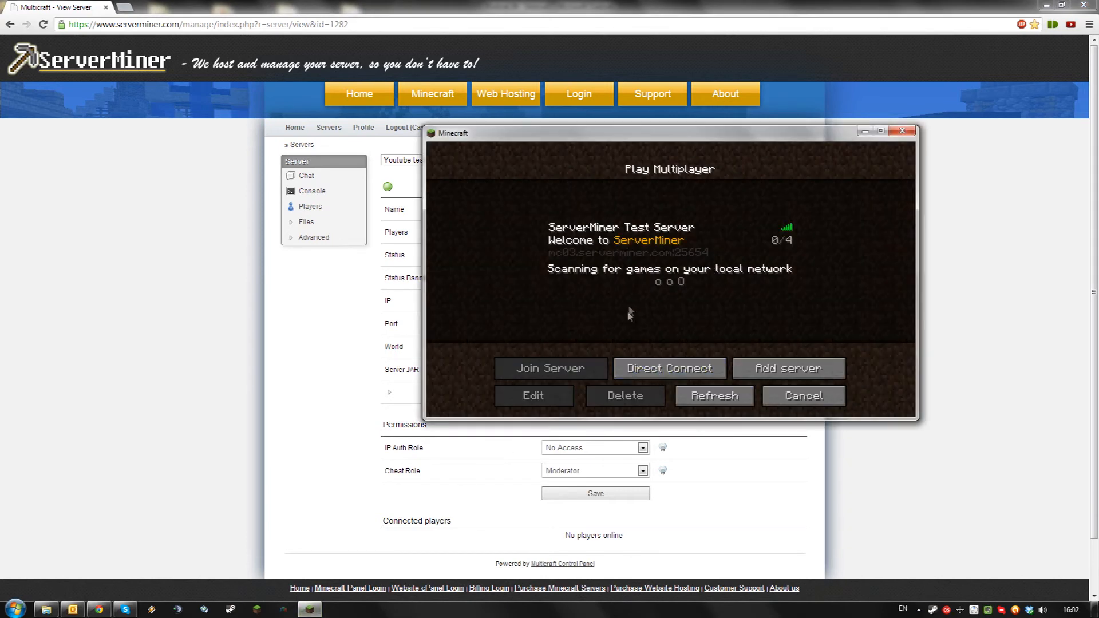
Rejoin the ServerMiner Test Server and set the command block's command to 'say test'.
click(549, 367)
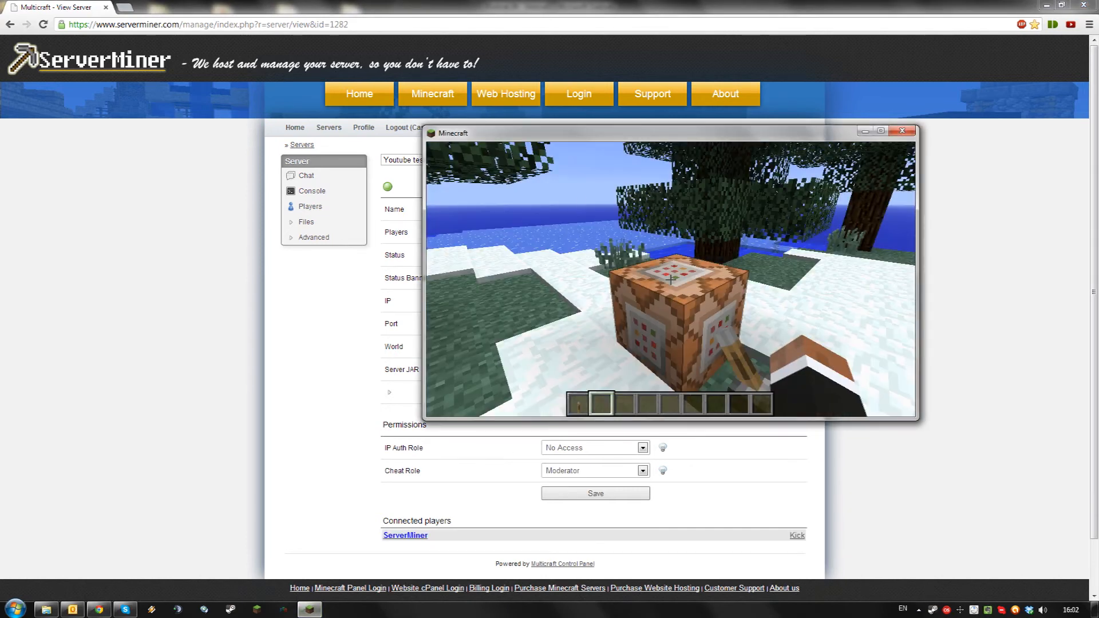
text(say tes)
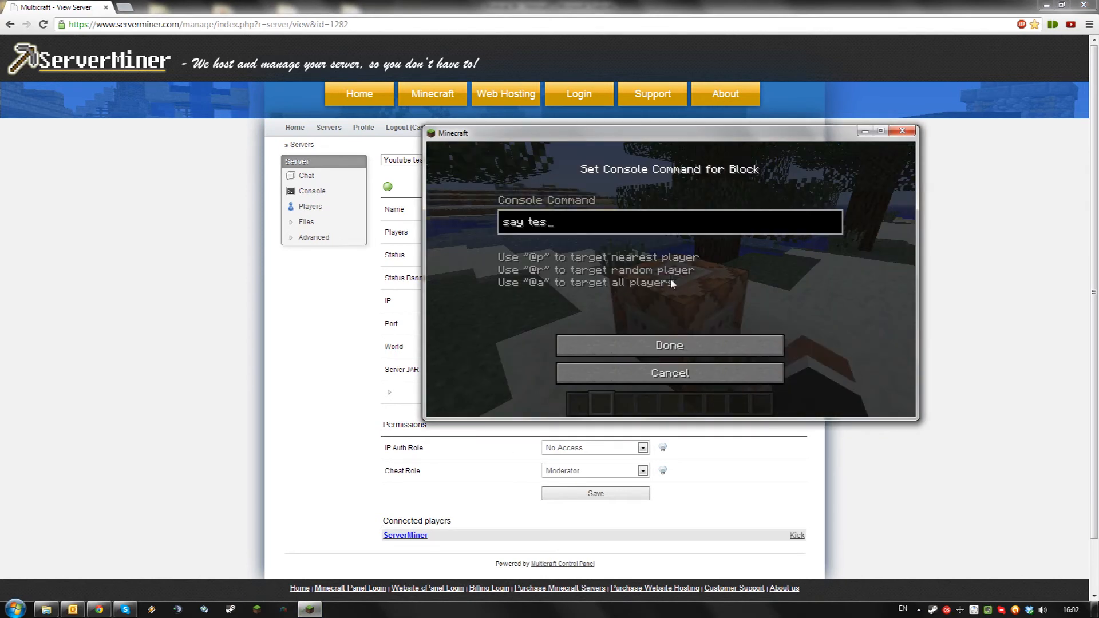
click(668, 344)
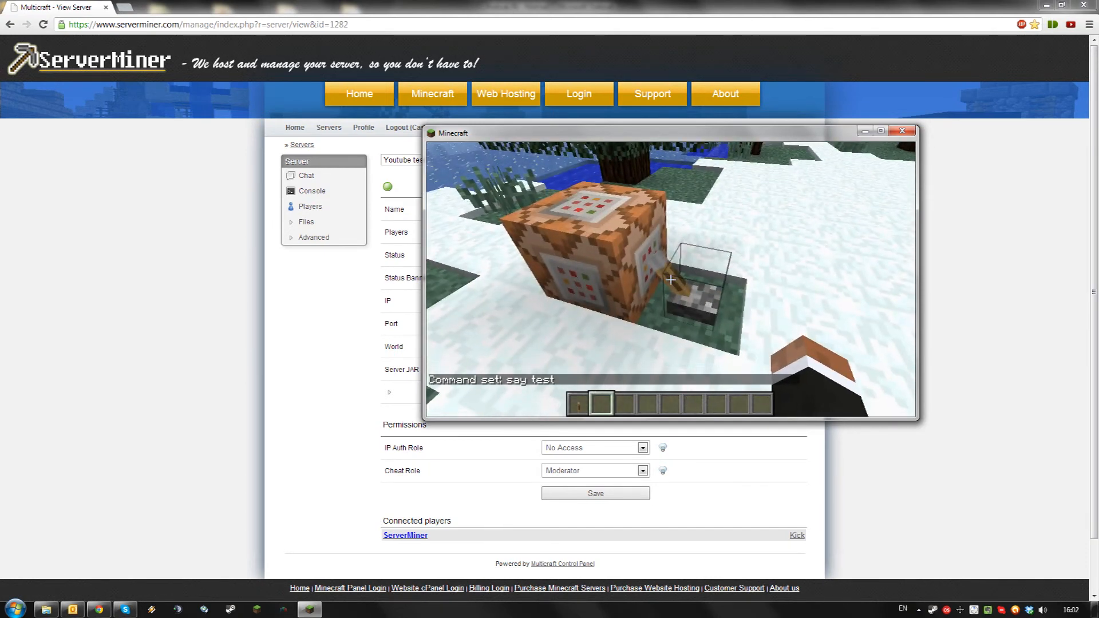